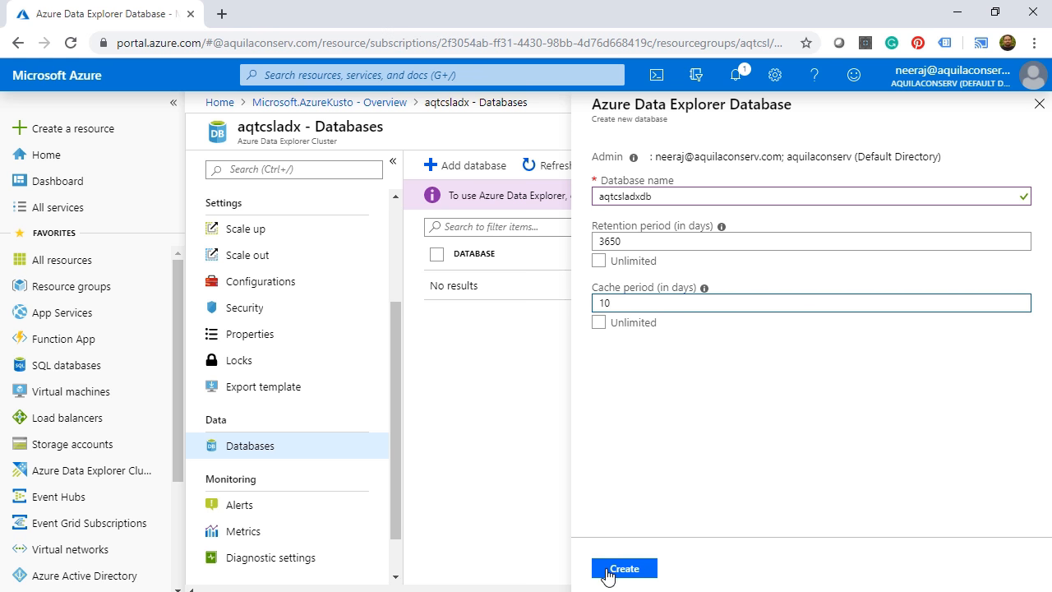
- Submit the aqtcsladxdb database with 3650-day retention and 10-day cache period
click(624, 568)
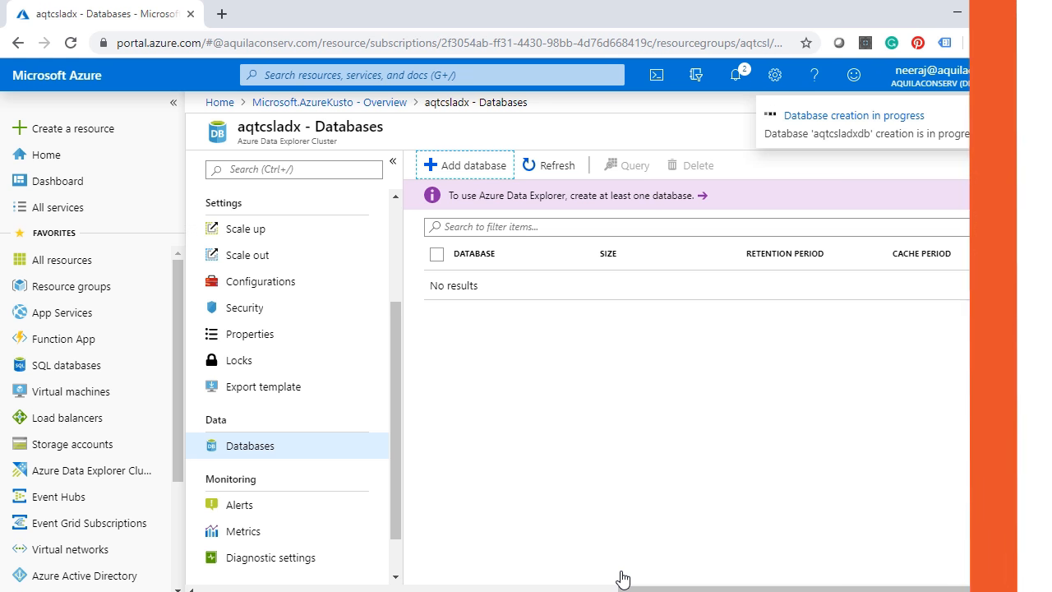
- Switch windows to begin a Cache utilization scale-out rule for the aqtcsladx cluster
key(alt+tab)
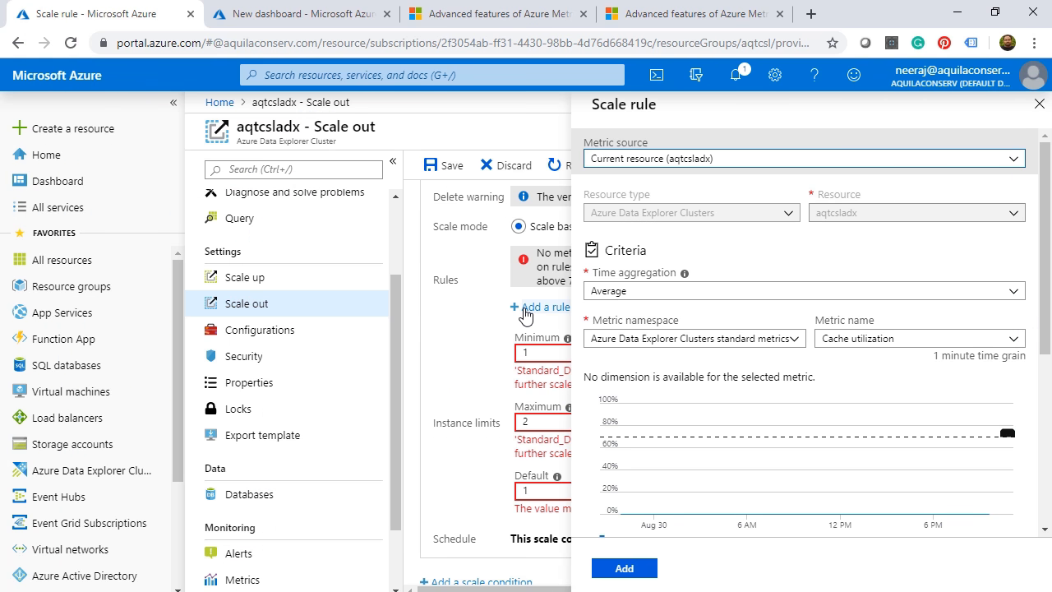
mouse_move(698, 179)
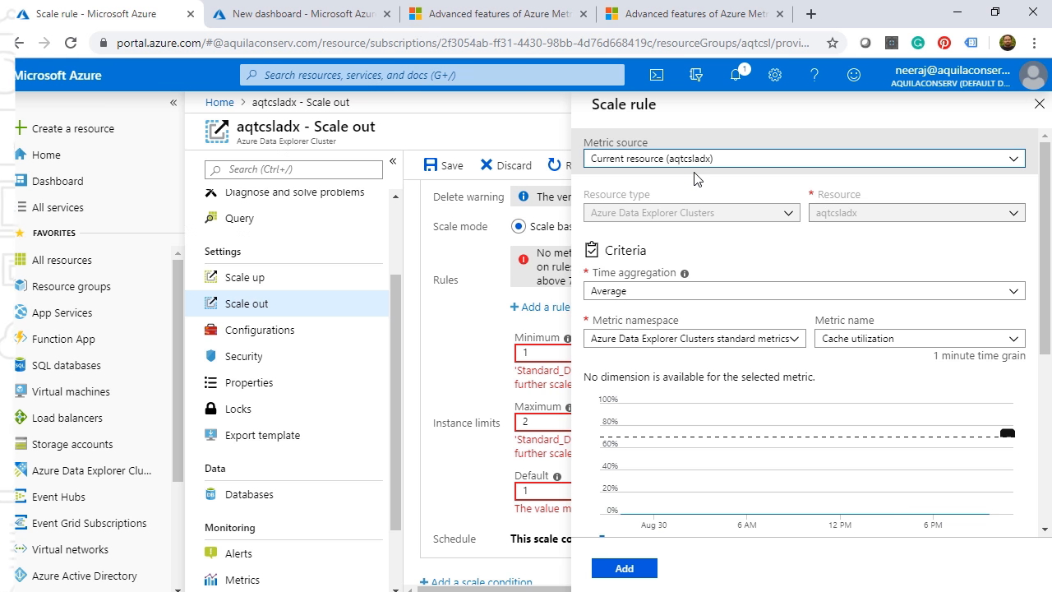